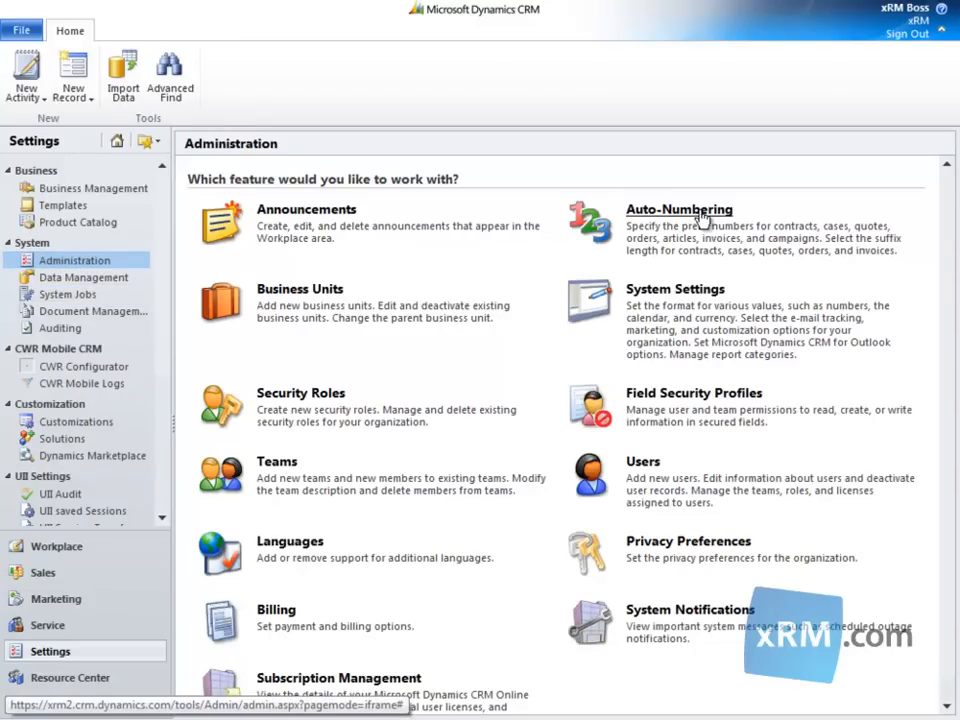
# - Open Auto-Numbering and review the Cases, Invoices, Campaigns, Articles and Orders prefix tabs
pyautogui.click(679, 209)
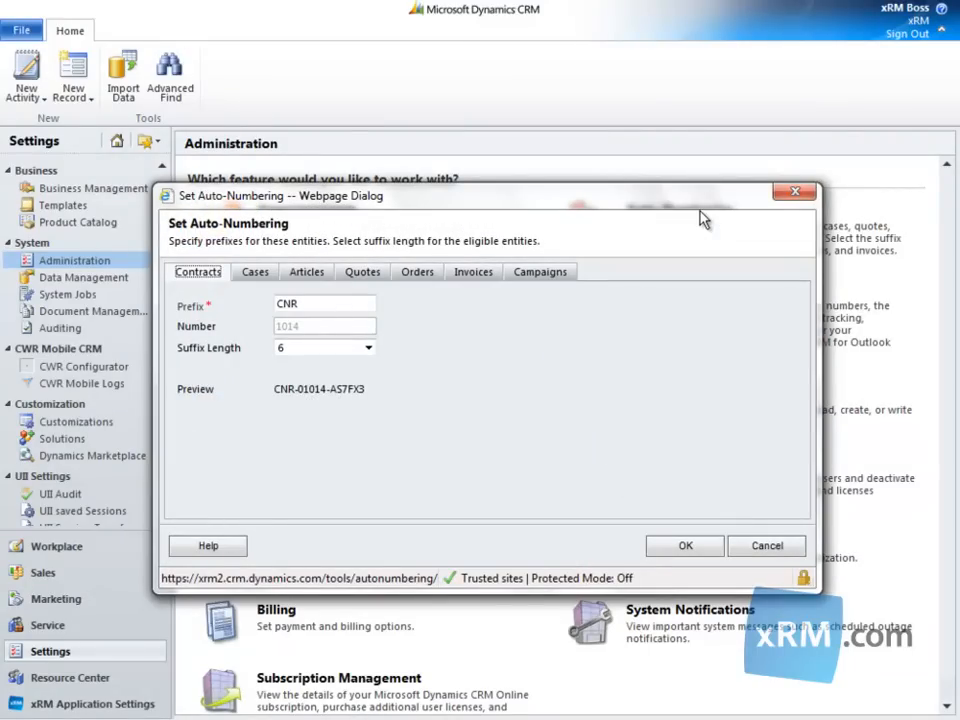
pyautogui.click(255, 271)
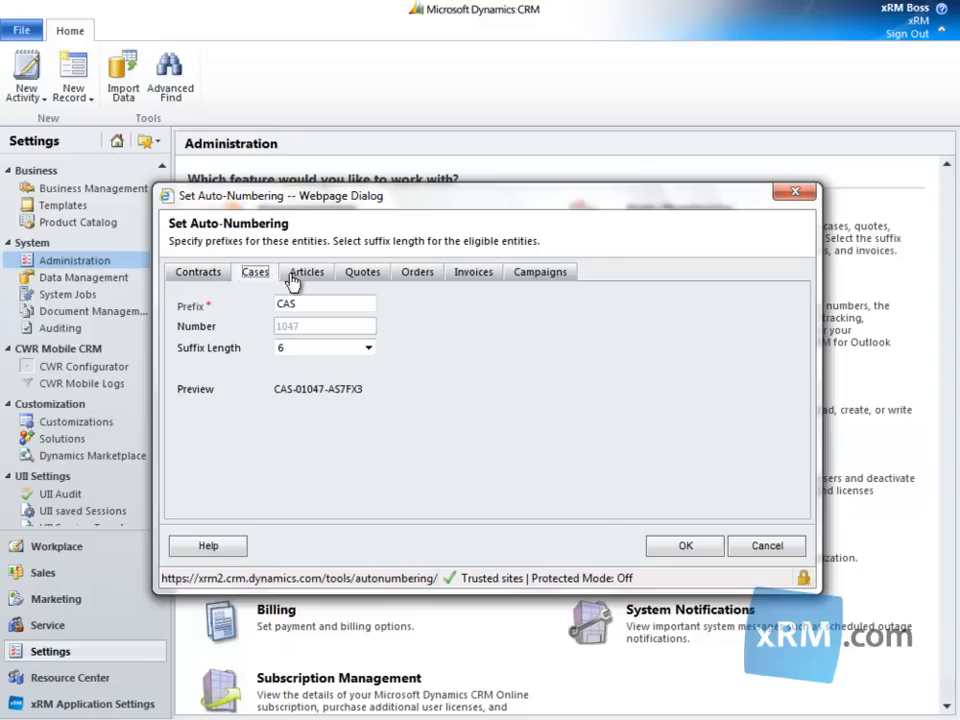
pyautogui.click(473, 271)
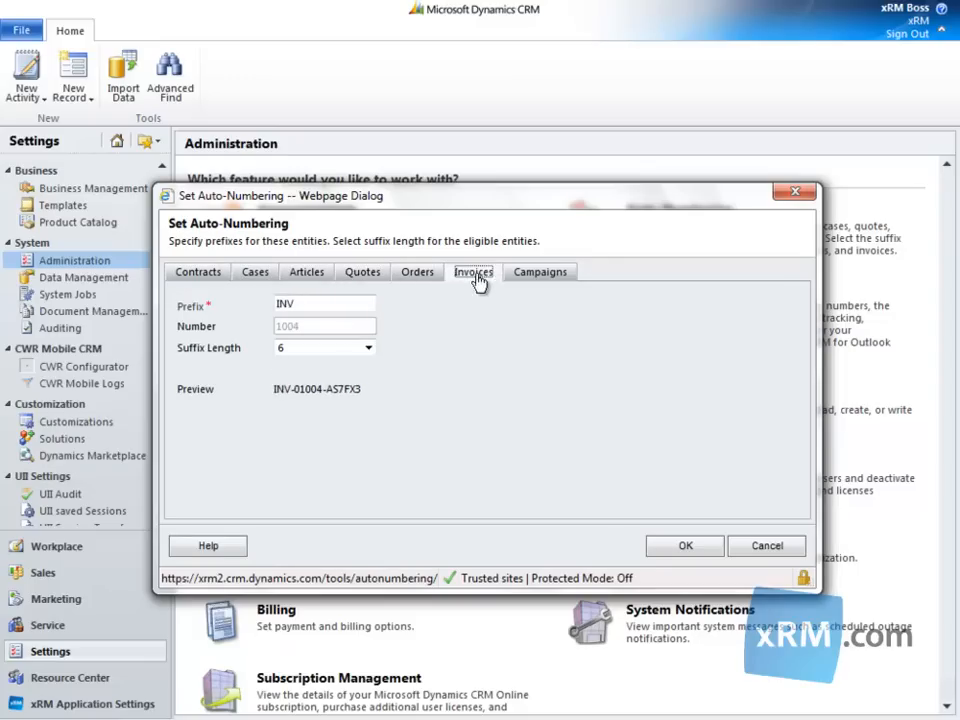
pyautogui.click(540, 271)
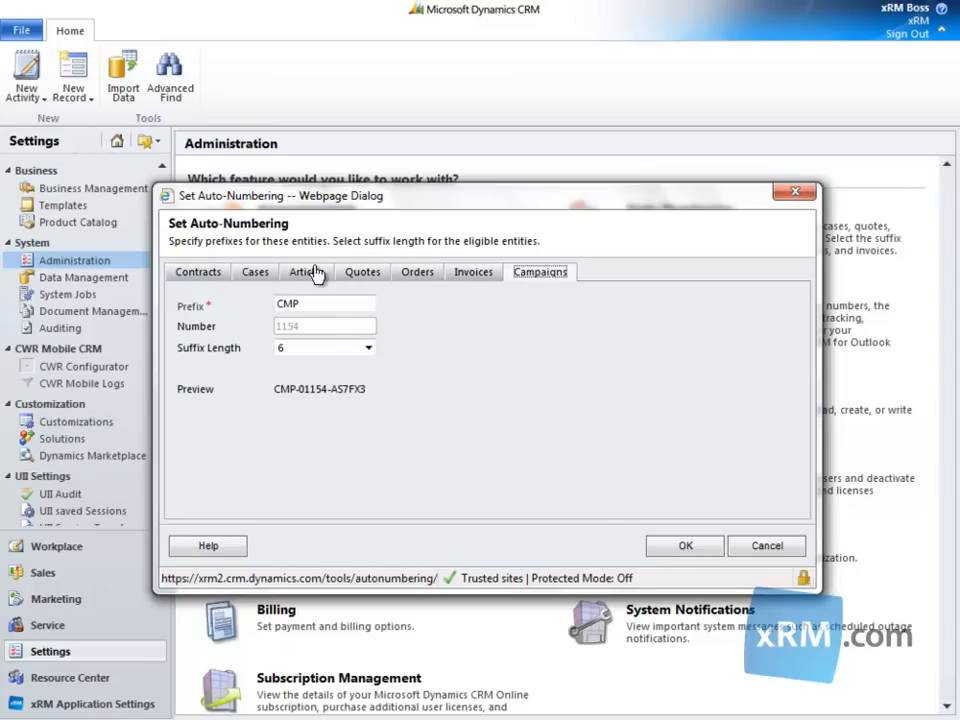
pyautogui.click(306, 271)
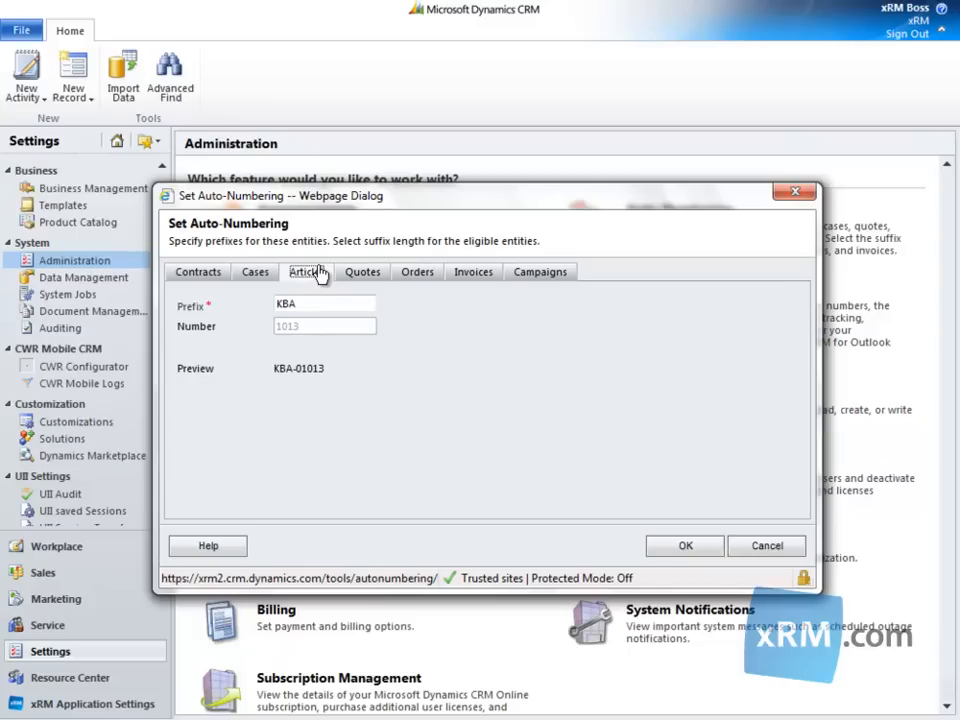
pyautogui.click(416, 271)
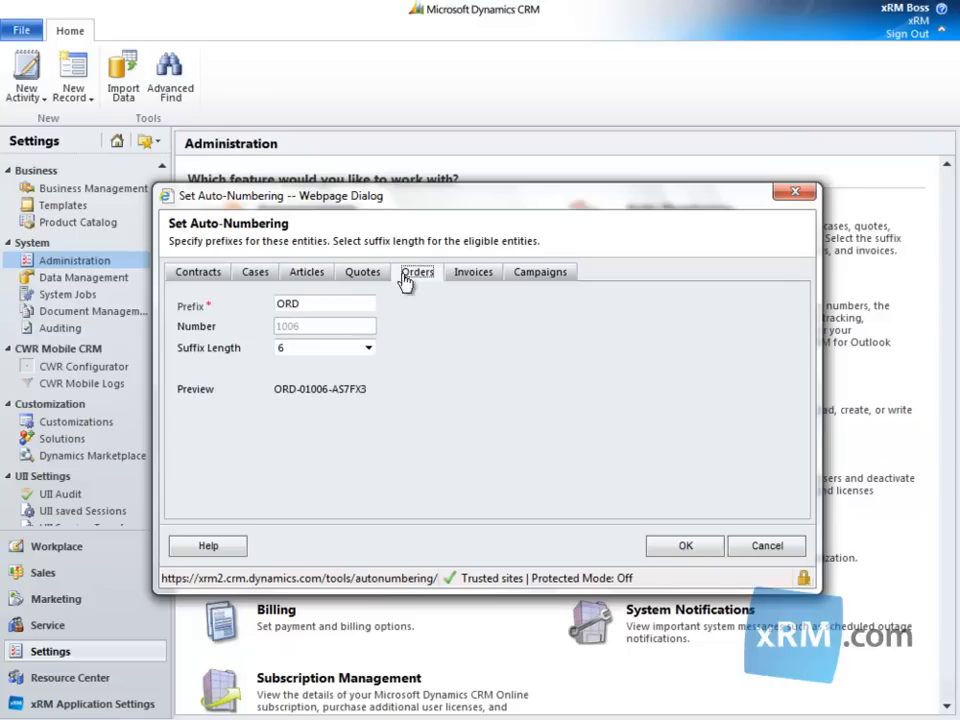